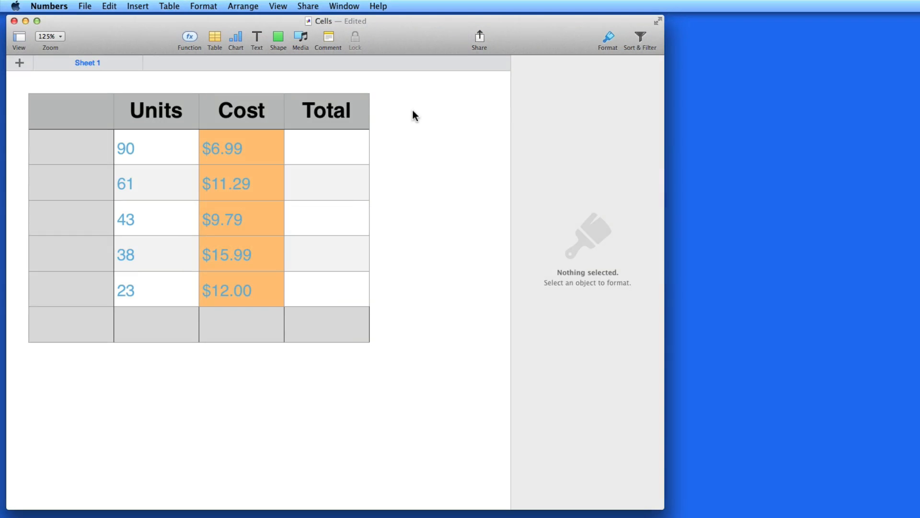
pyautogui.moveTo(170, 167)
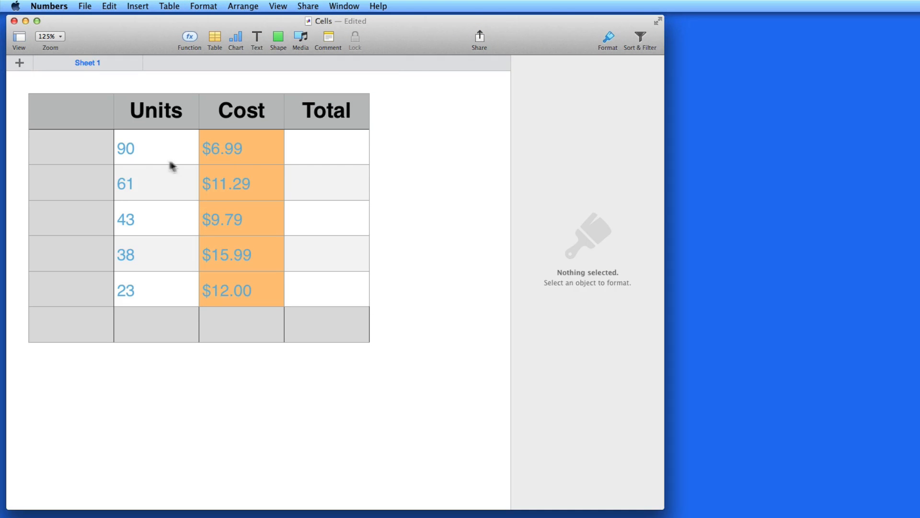
pyautogui.moveTo(247, 157)
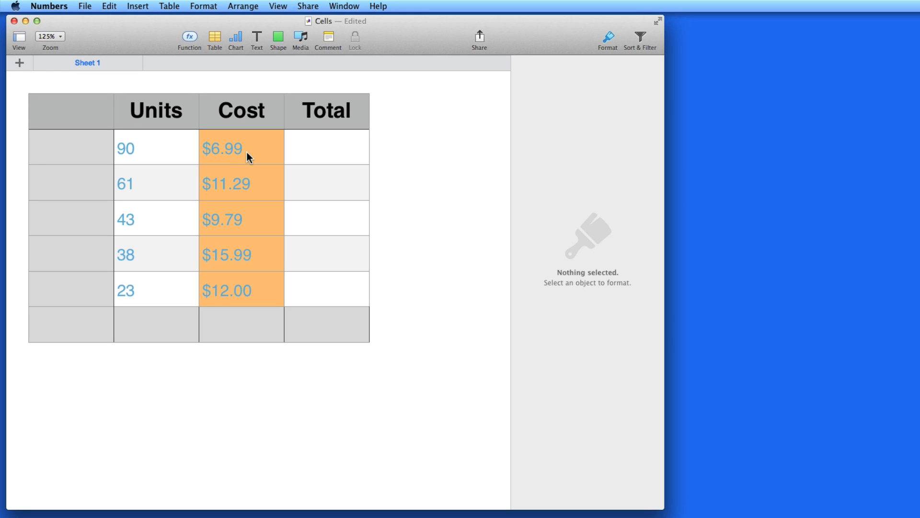
pyautogui.moveTo(259, 158)
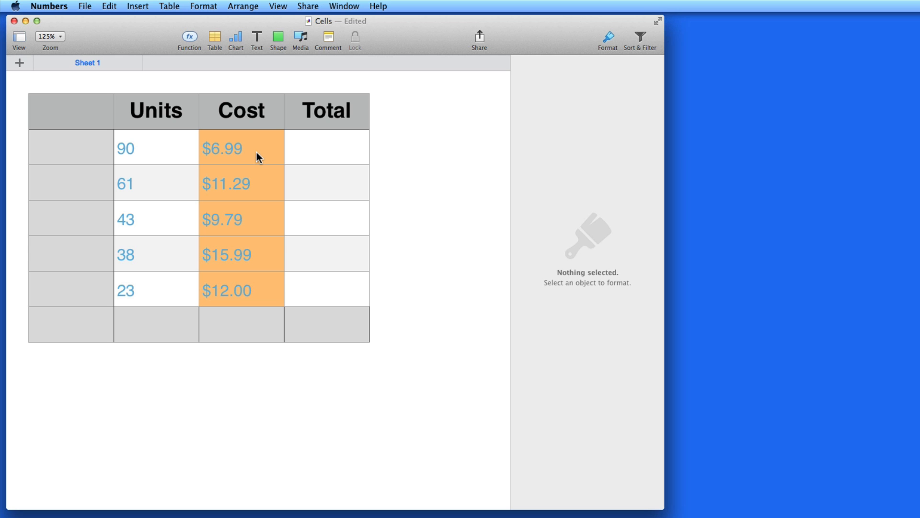
# Select the first Total cell, try the quick functions, then abandon a custom formula
pyautogui.click(327, 147)
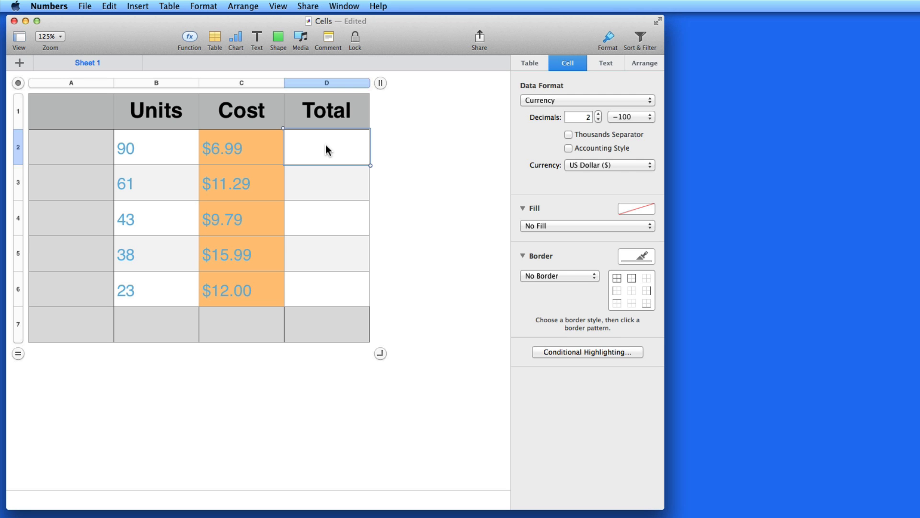
pyautogui.moveTo(198, 41)
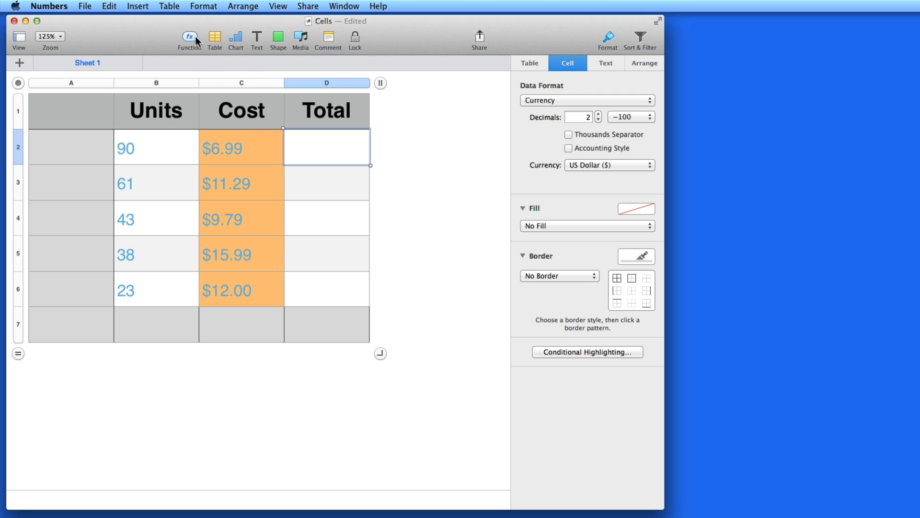
pyautogui.click(188, 39)
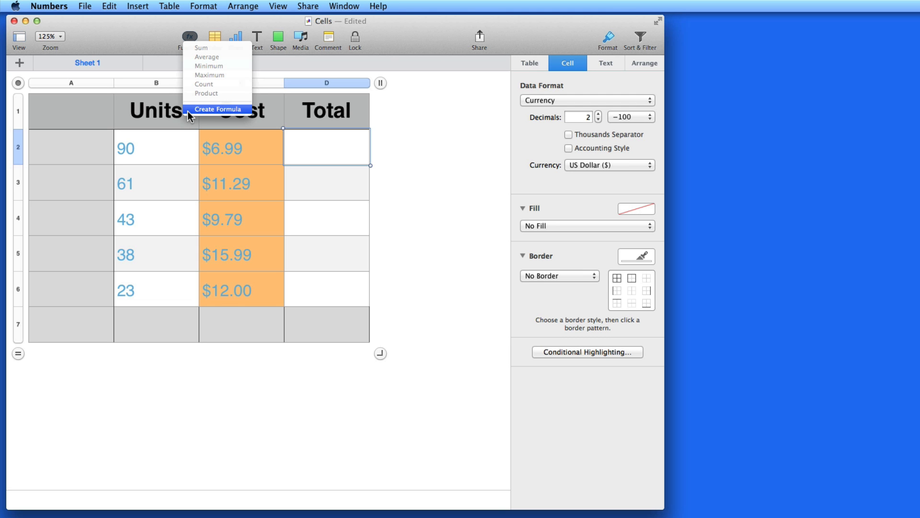
pyautogui.click(217, 109)
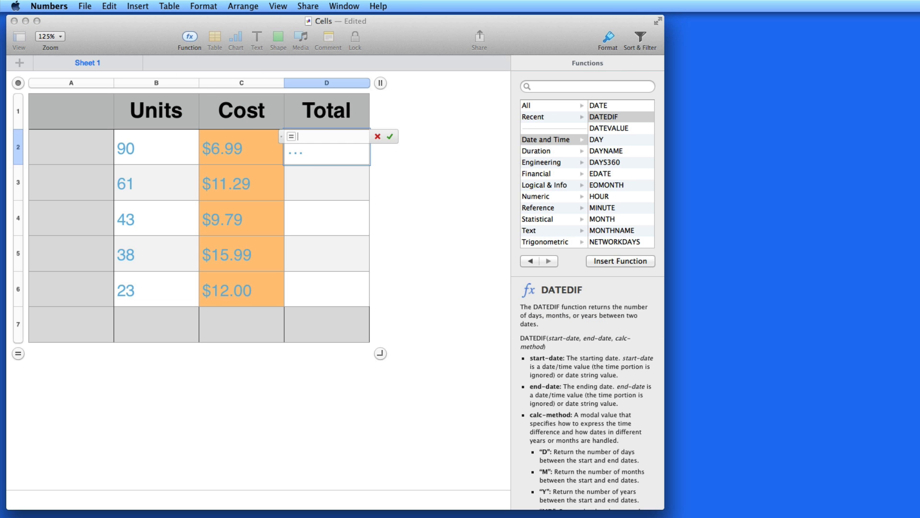
pyautogui.moveTo(297, 148)
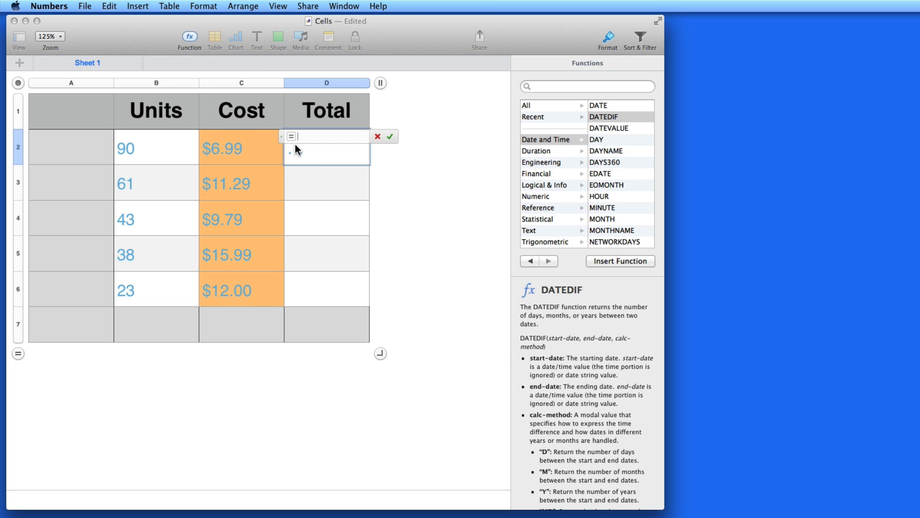
pyautogui.click(375, 136)
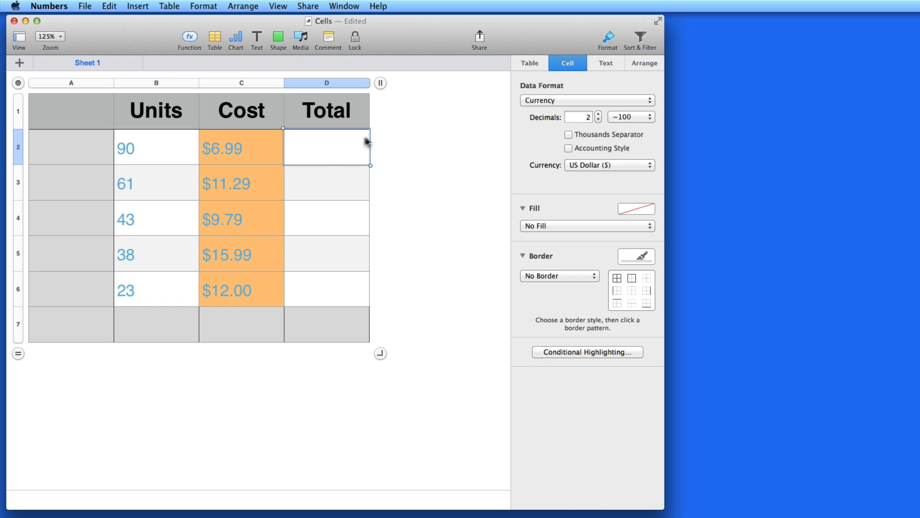
pyautogui.moveTo(326, 149)
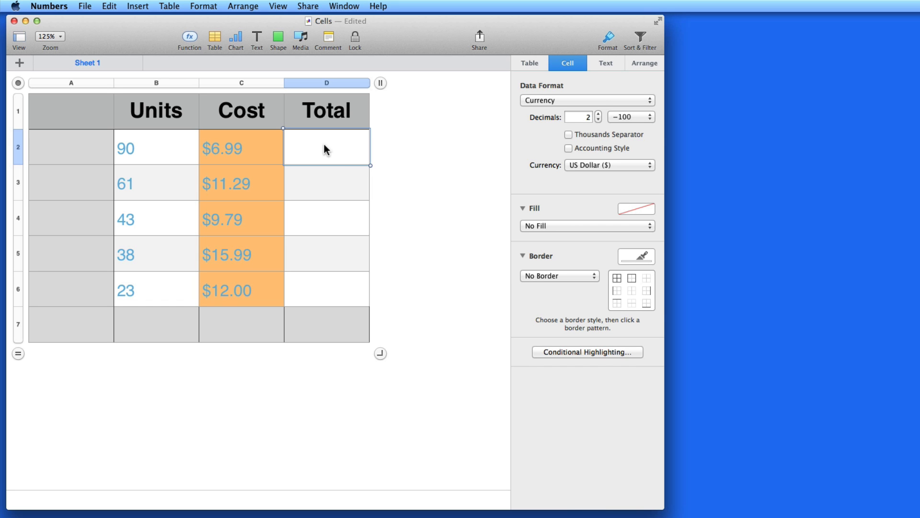
# Restart a formula in the first Total cell and browse the full function list
pyautogui.click(189, 36)
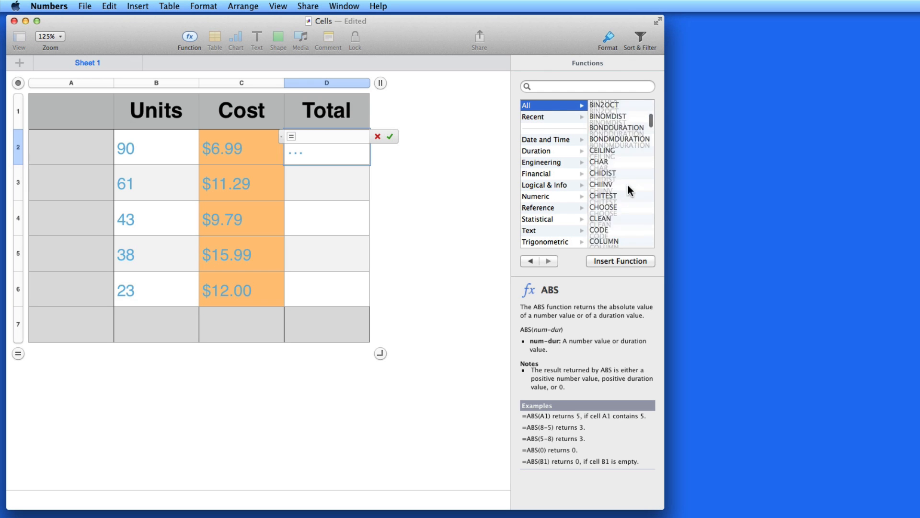
pyautogui.scroll(-3)
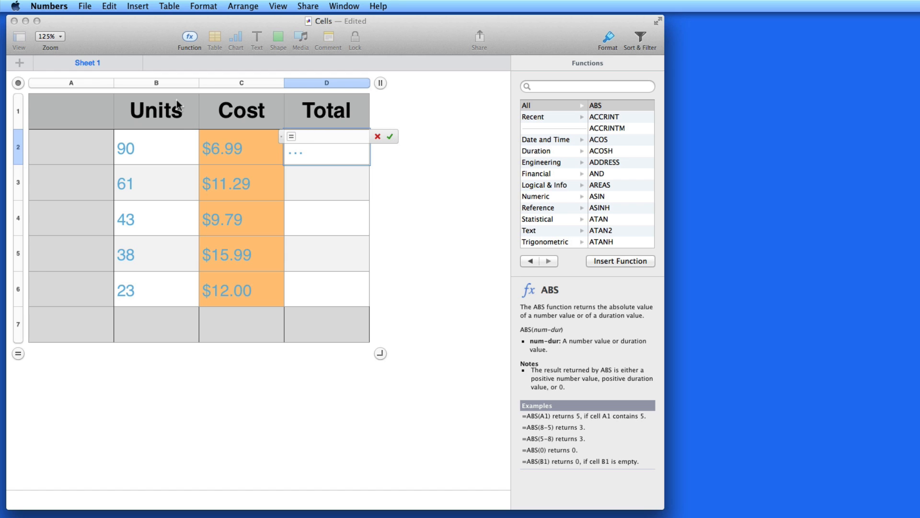
pyautogui.click(156, 148)
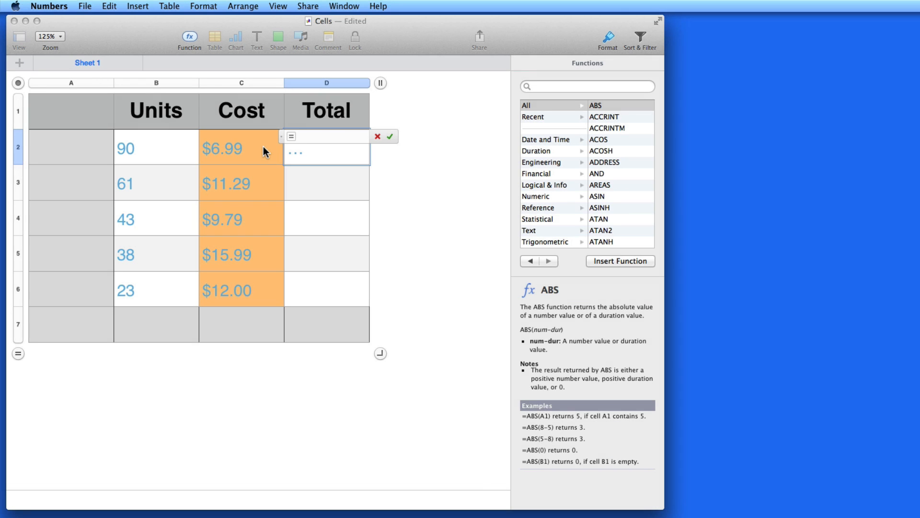
# Enter a trial formula referencing B2 in the first Total cell, giving $12.88
pyautogui.write('B2 ×')
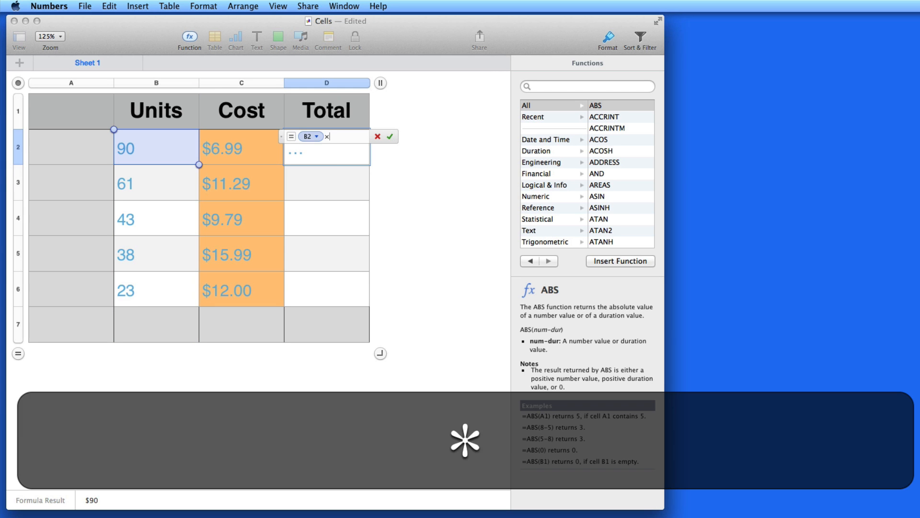
pyautogui.click(240, 147)
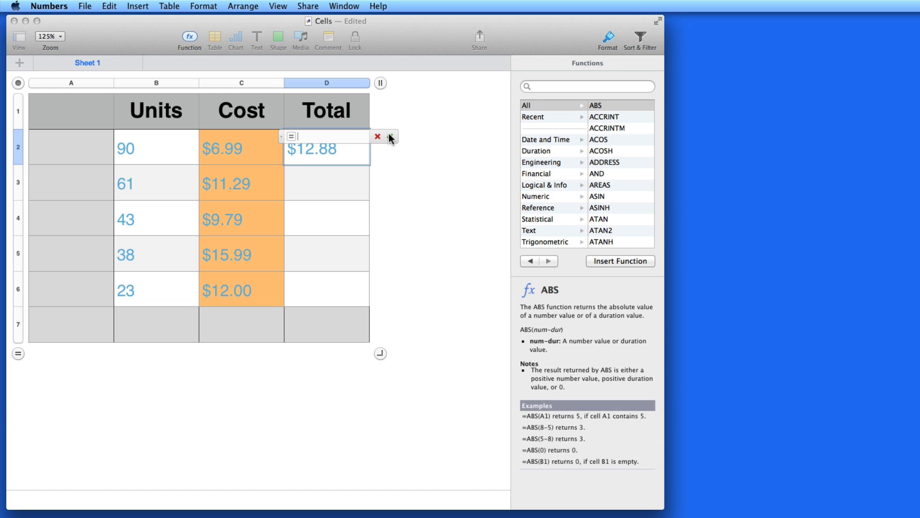
# Replace the trial with a Units × Cost formula in the first Total cell
pyautogui.click(377, 136)
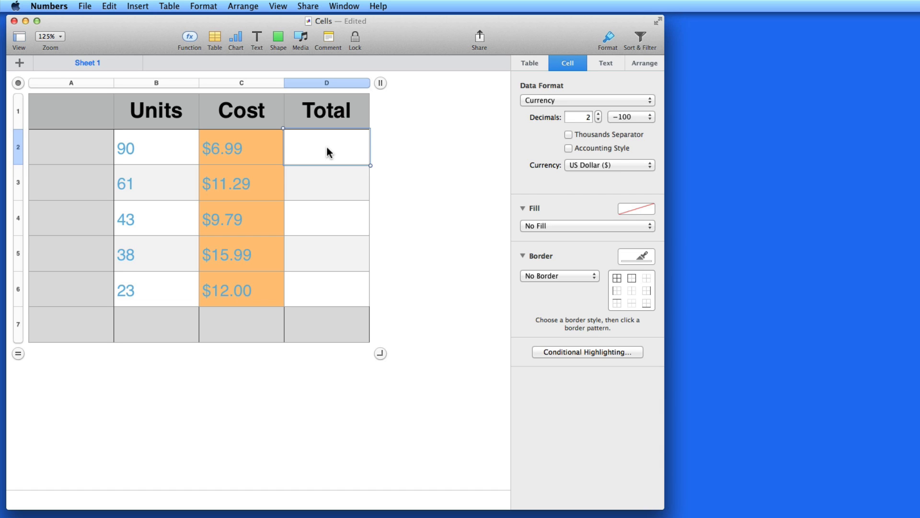
pyautogui.click(188, 36)
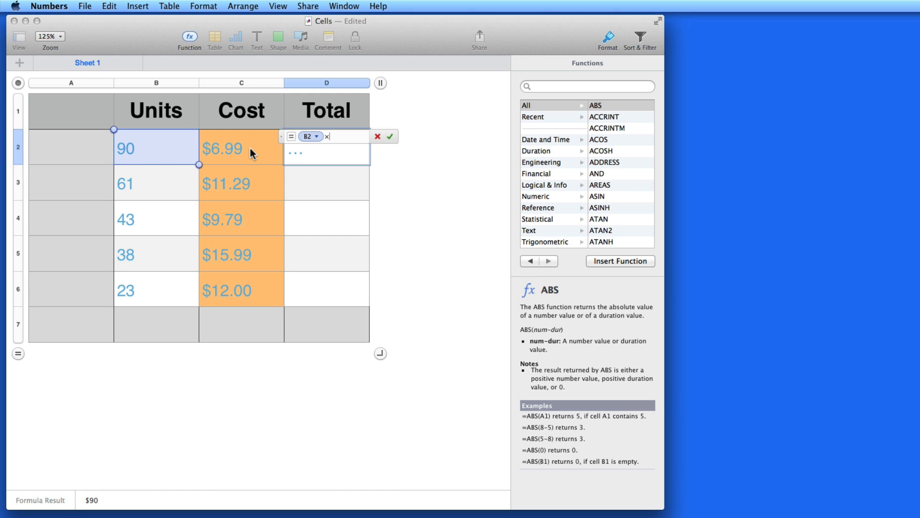
pyautogui.click(241, 148)
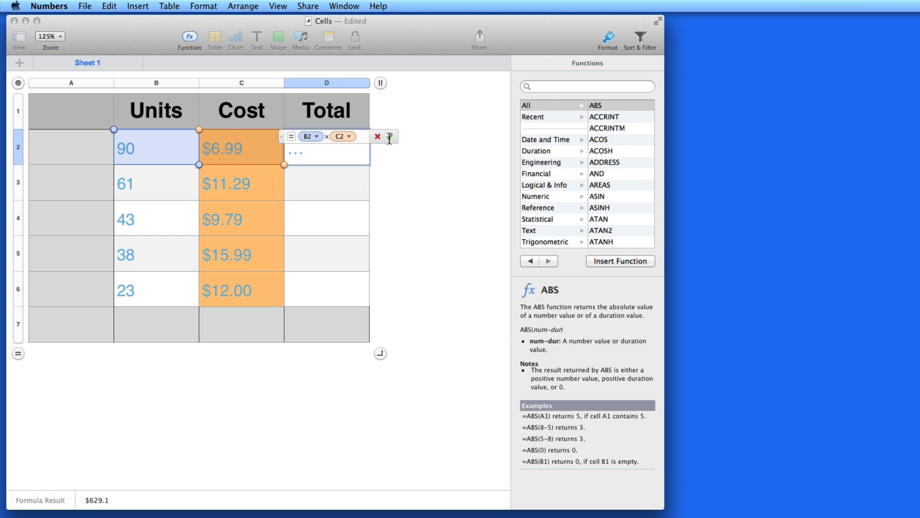
pyautogui.click(389, 137)
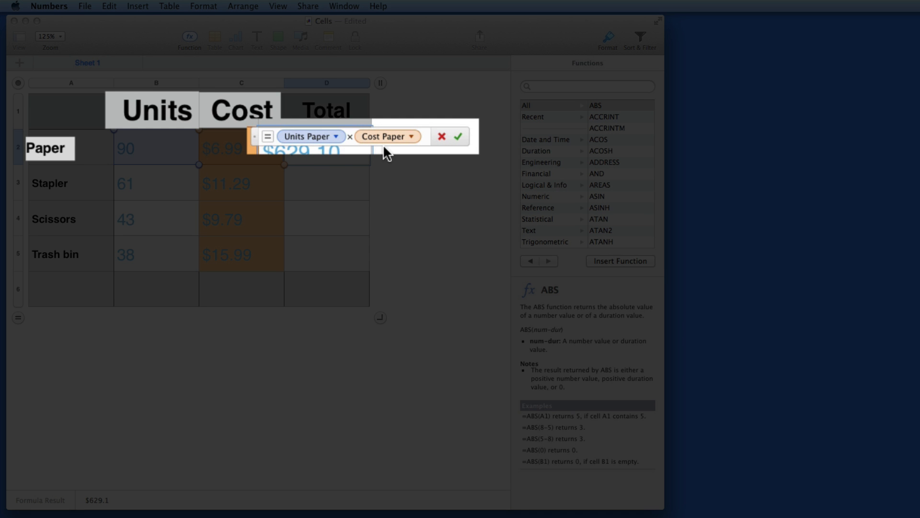
# Commit the Paper total formula, showing $629.10
pyautogui.click(459, 135)
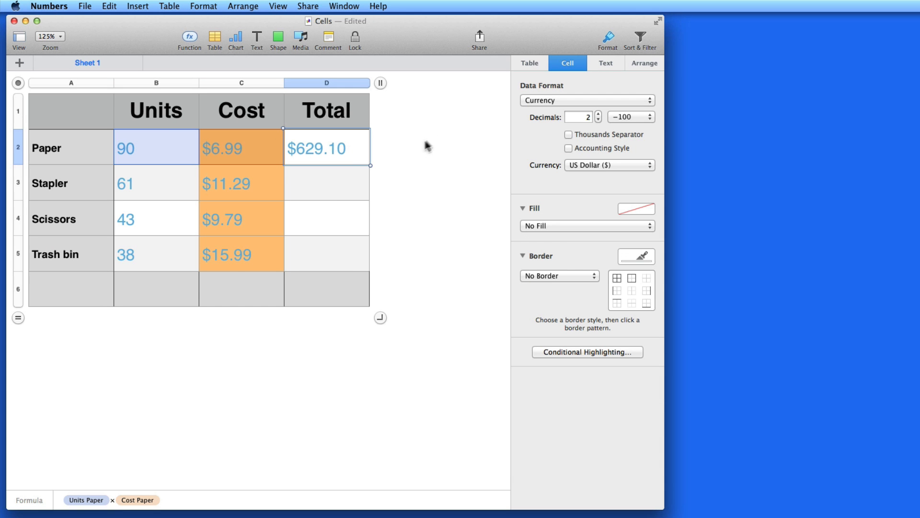
pyautogui.moveTo(351, 156)
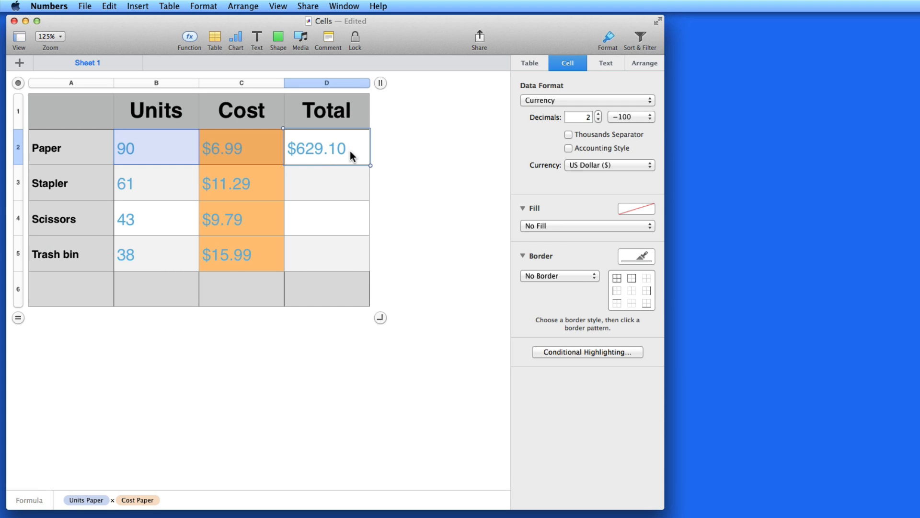
# Paste the Paper total formula into the Stapler, Scissors and Trash bin totals
pyautogui.press('cmd+c')
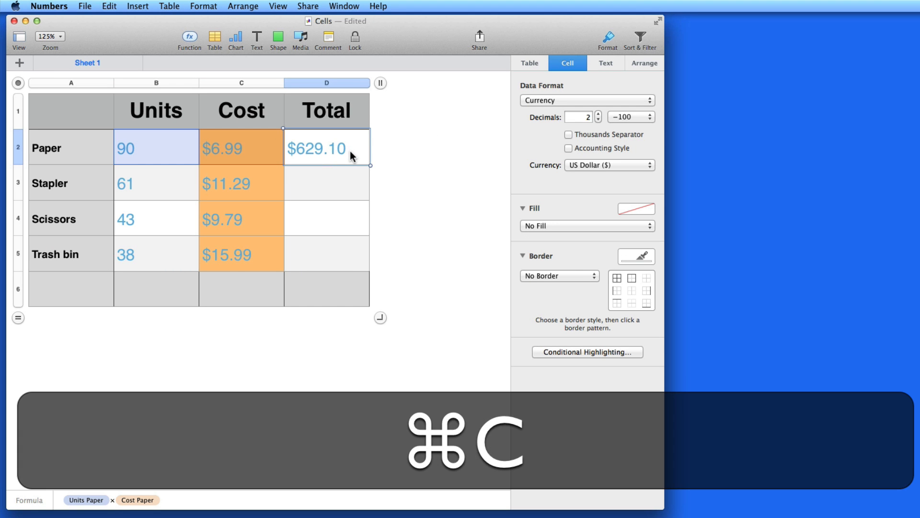
pyautogui.click(326, 182)
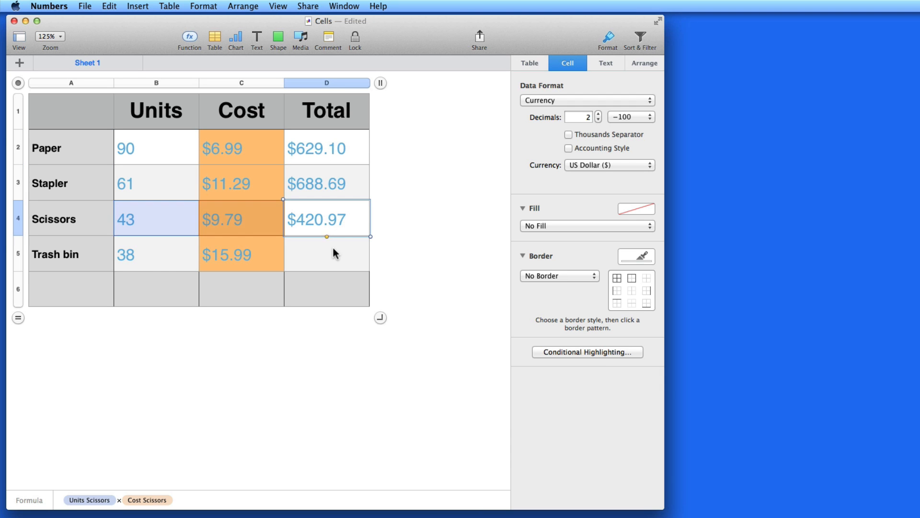
pyautogui.press('cmd+v')
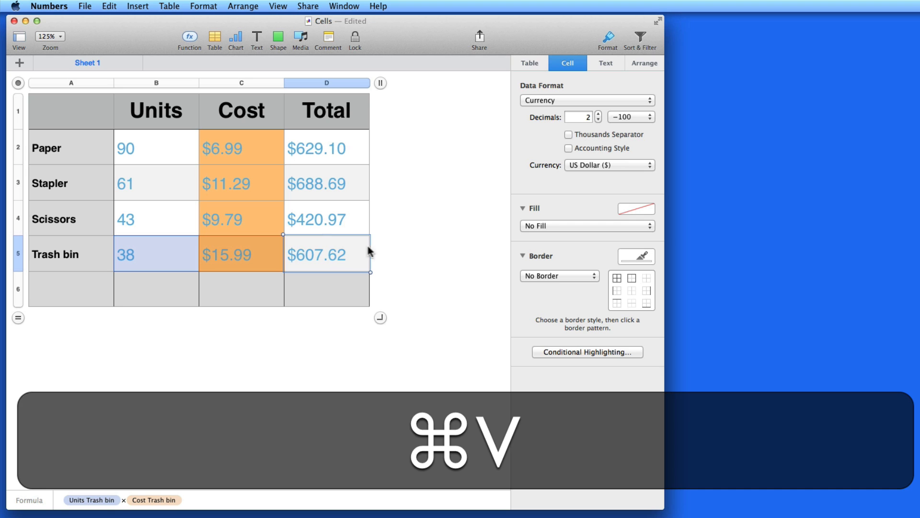
pyautogui.press('cmd+v')
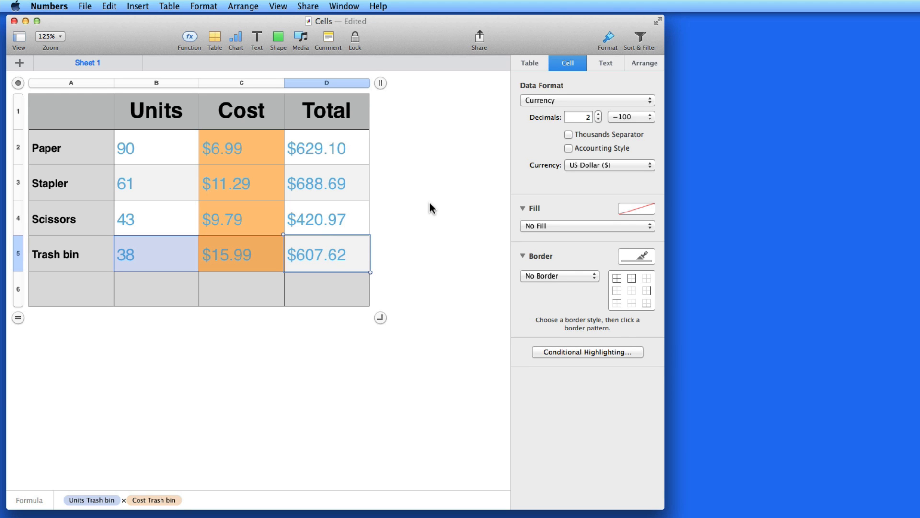
# Build a footer Total formula adding the four product totals, giving $2346.38
pyautogui.click(326, 147)
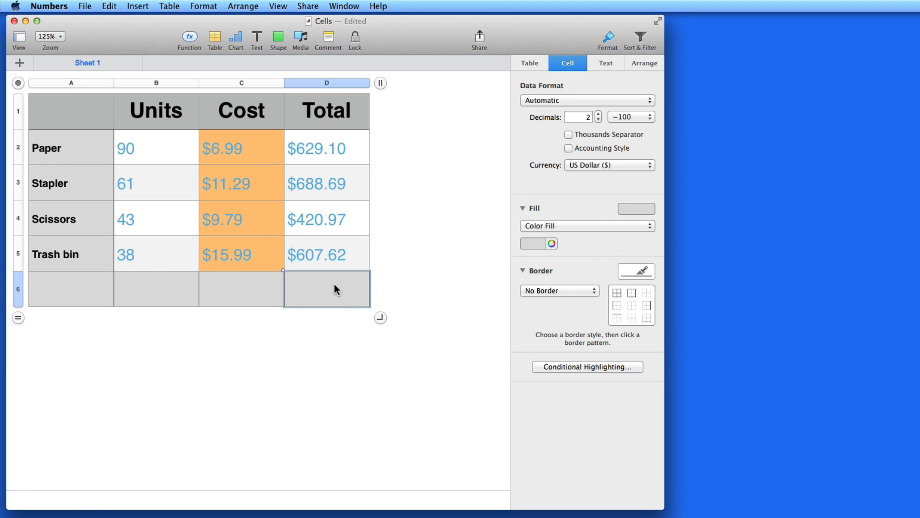
pyautogui.click(189, 37)
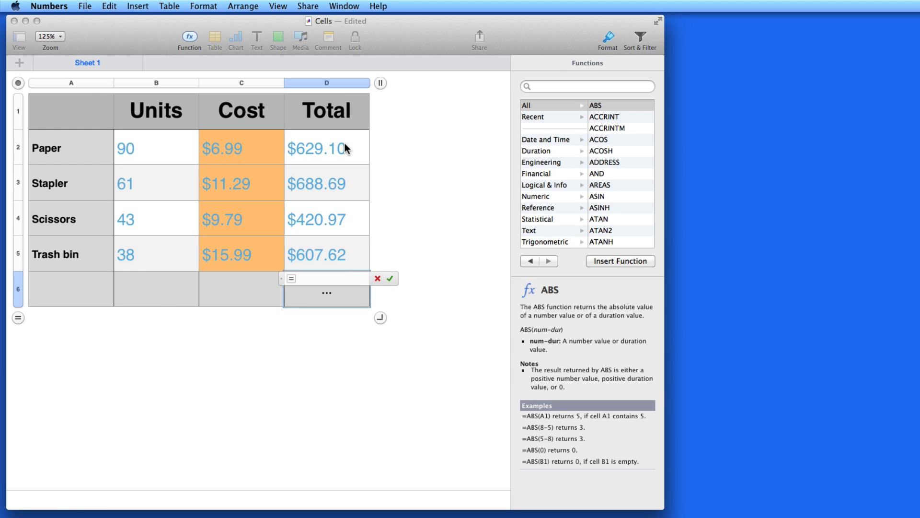
pyautogui.click(326, 147)
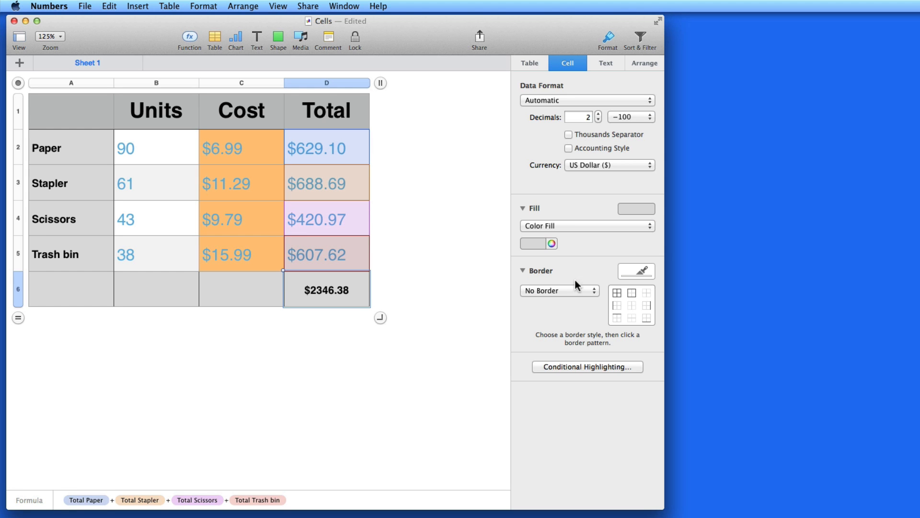
pyautogui.moveTo(34, 275)
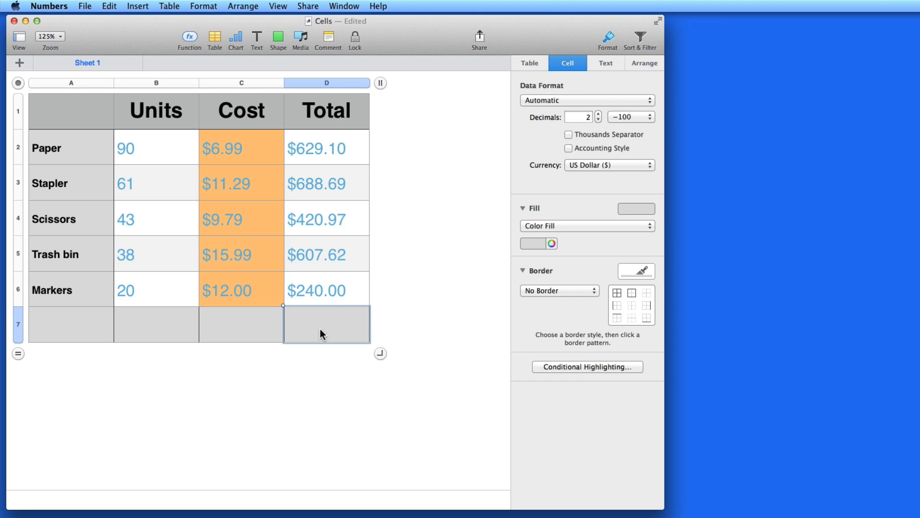
# Open the quick functions list for the blank footer Total cell
pyautogui.click(189, 36)
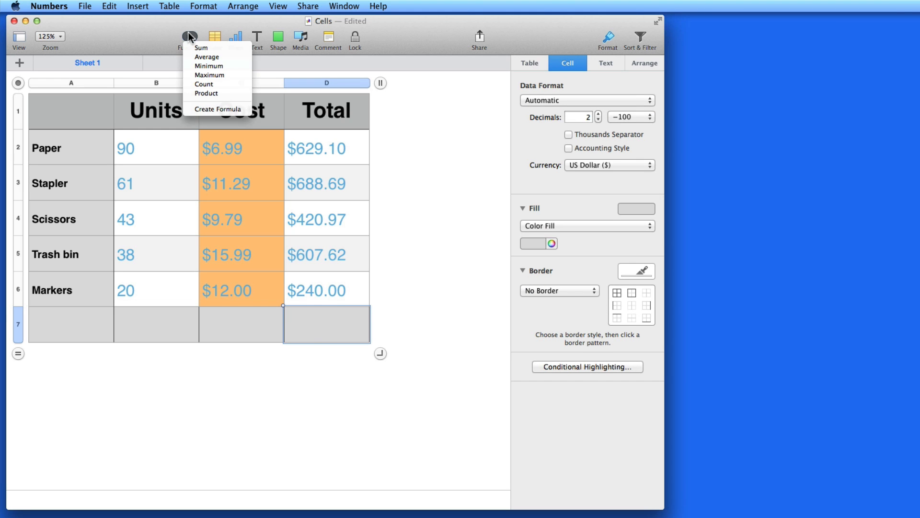
pyautogui.moveTo(206, 57)
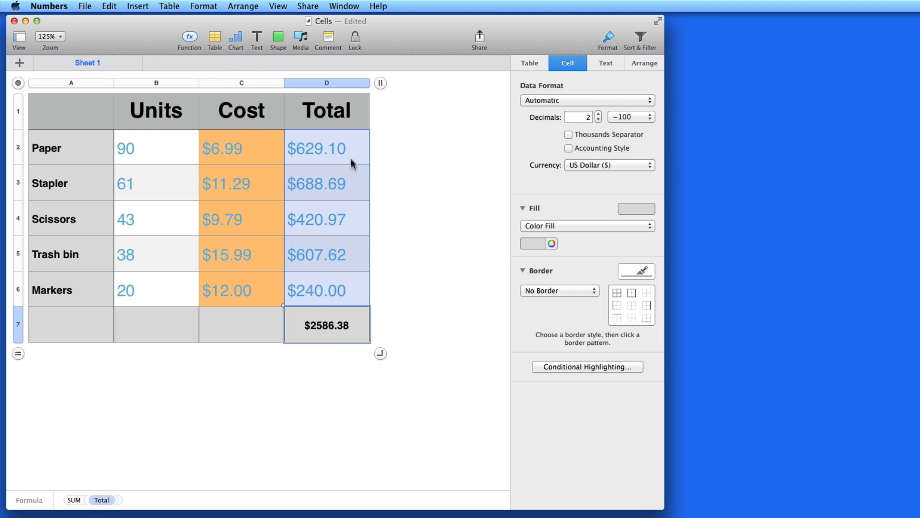
pyautogui.moveTo(202, 305)
pyautogui.write('45')
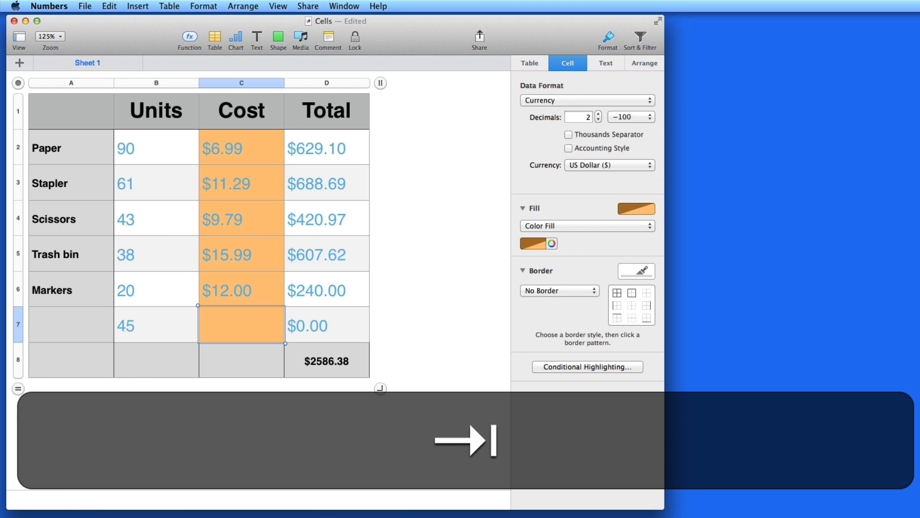
# Enter a trial cost of 24 in a new row, then delete that row
pyautogui.write('24.00')
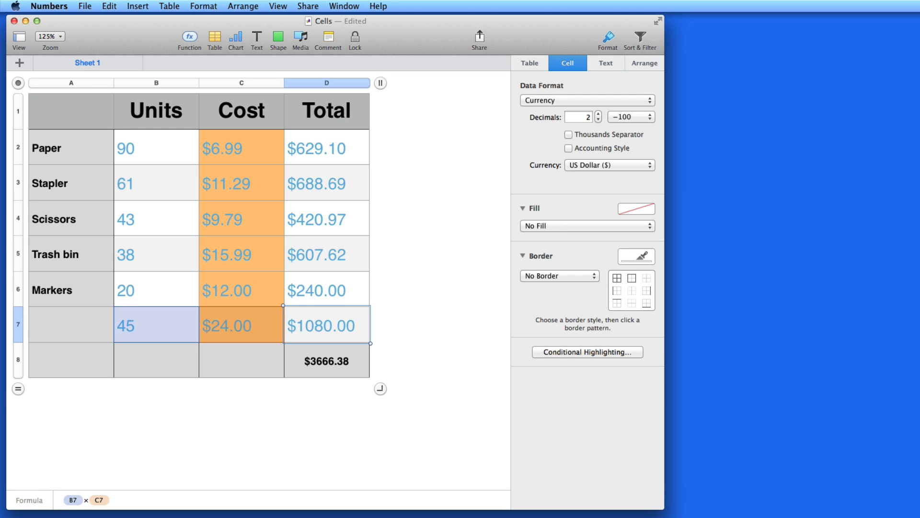
pyautogui.moveTo(314, 380)
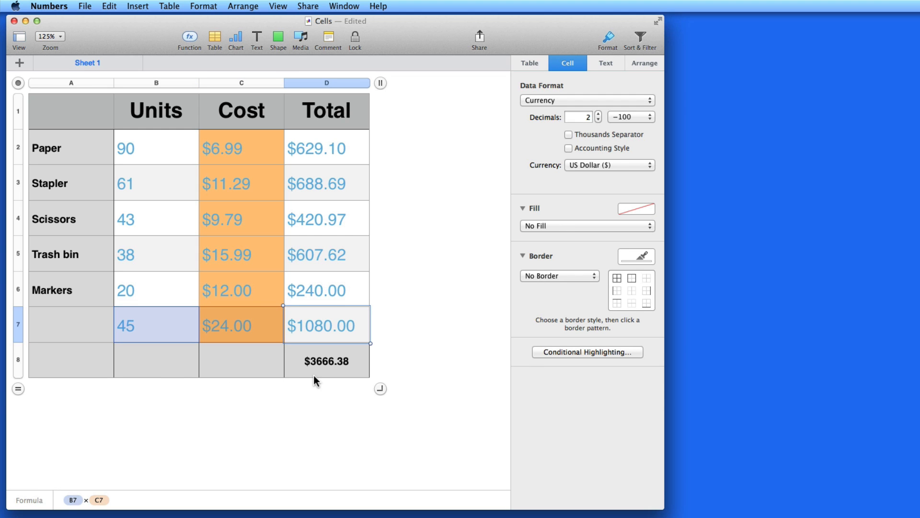
pyautogui.moveTo(104, 335)
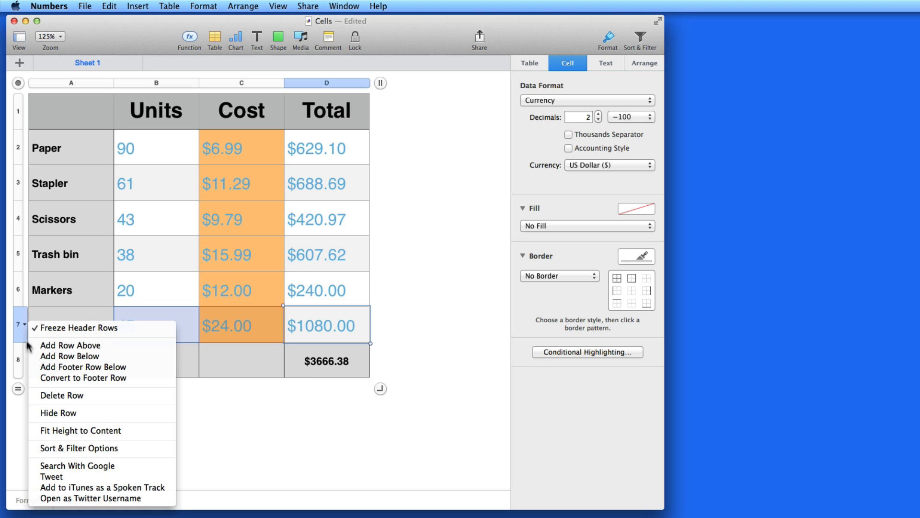
pyautogui.moveTo(62, 395)
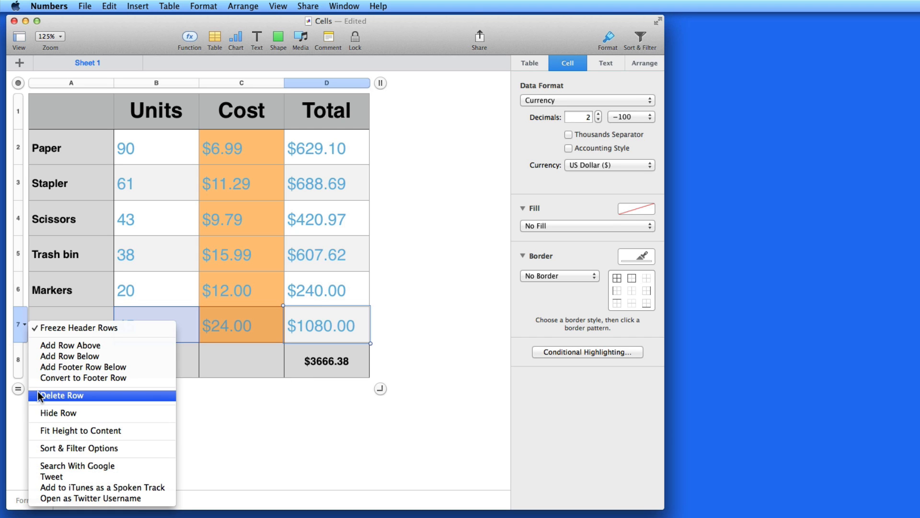
pyautogui.click(61, 395)
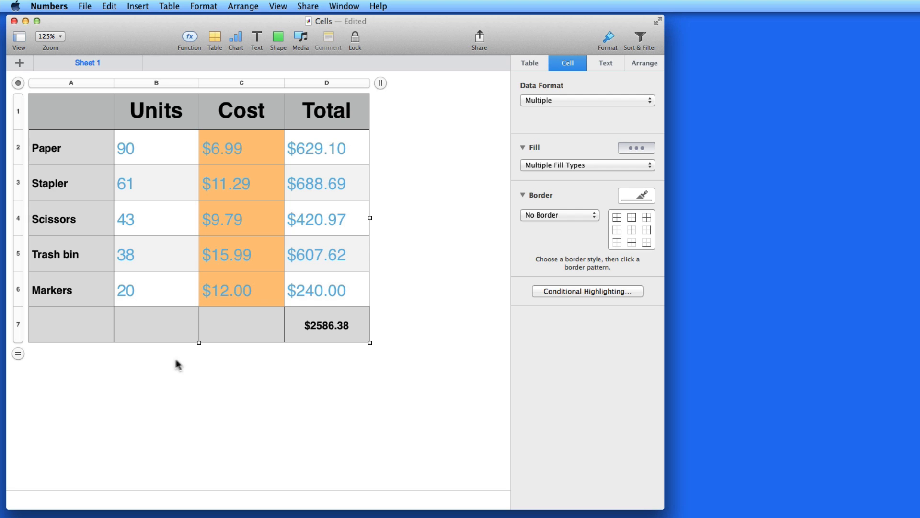
# Sum Units (252) and average Cost ($11.21) in the footer row
pyautogui.click(156, 324)
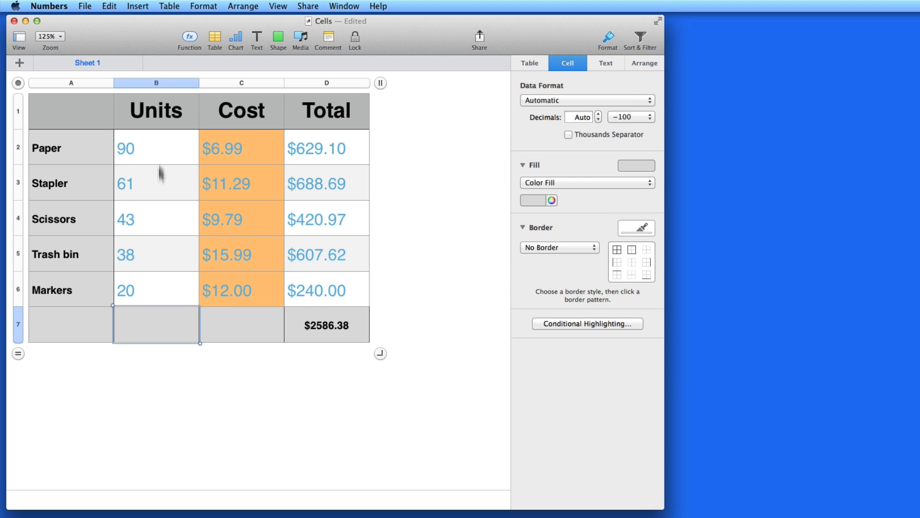
pyautogui.click(189, 37)
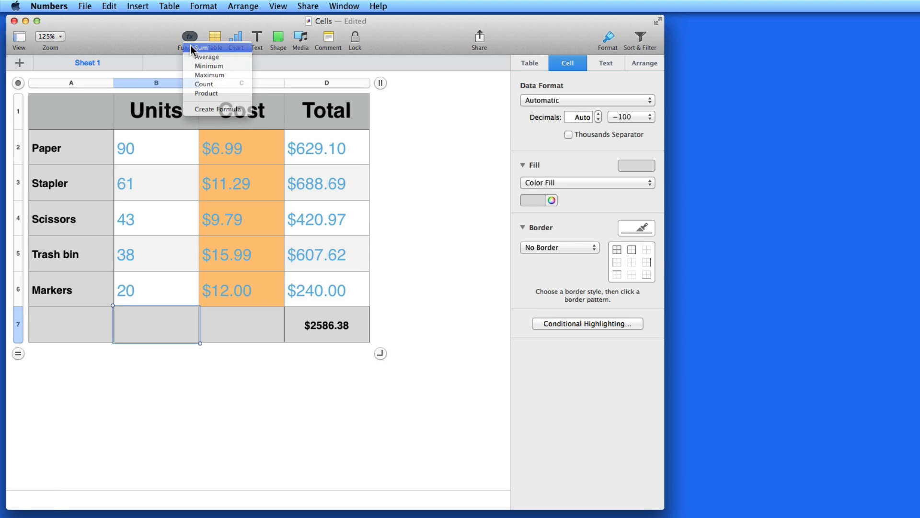
pyautogui.click(207, 57)
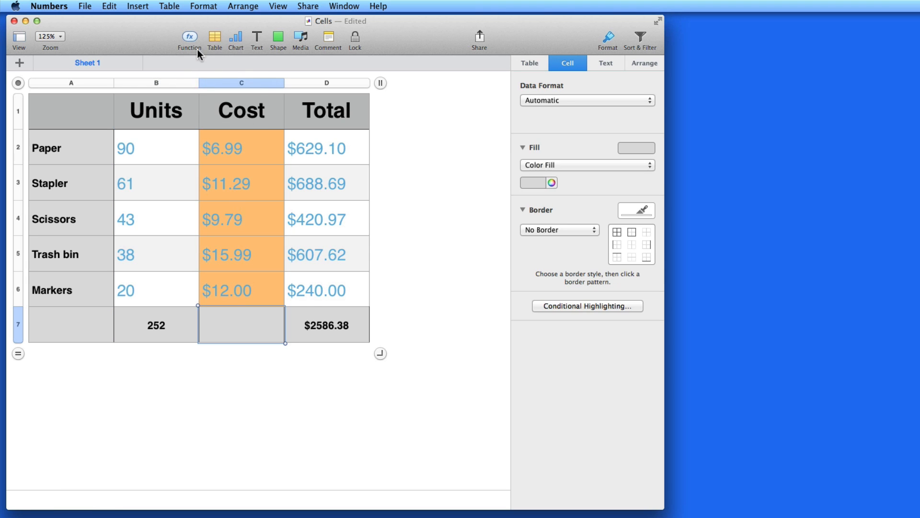
pyautogui.click(189, 39)
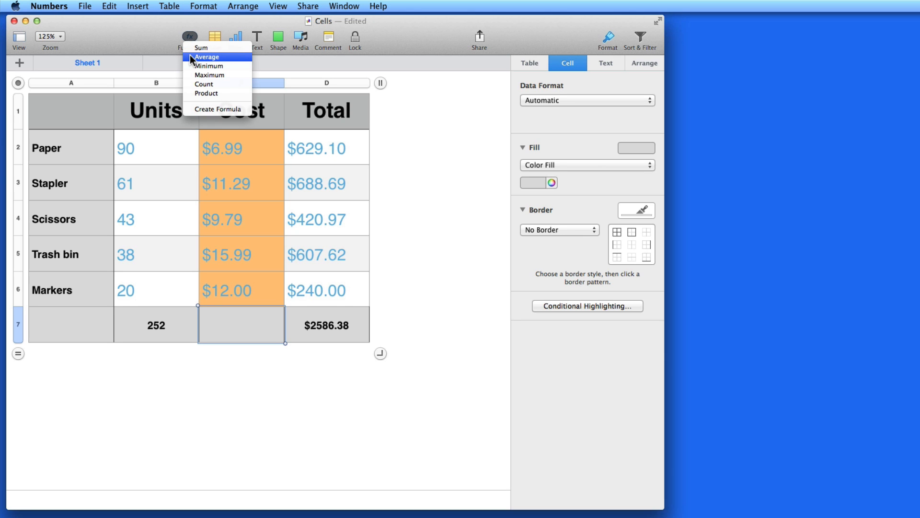
pyautogui.click(207, 57)
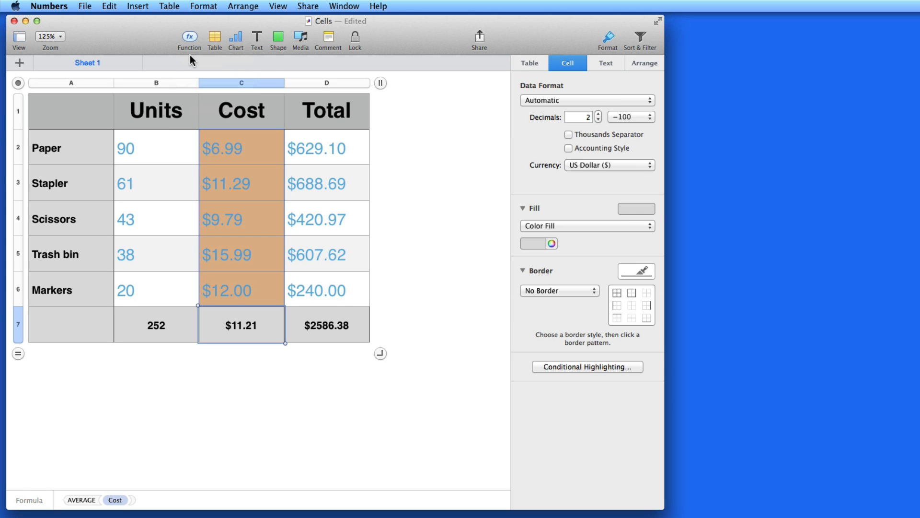
pyautogui.moveTo(230, 380)
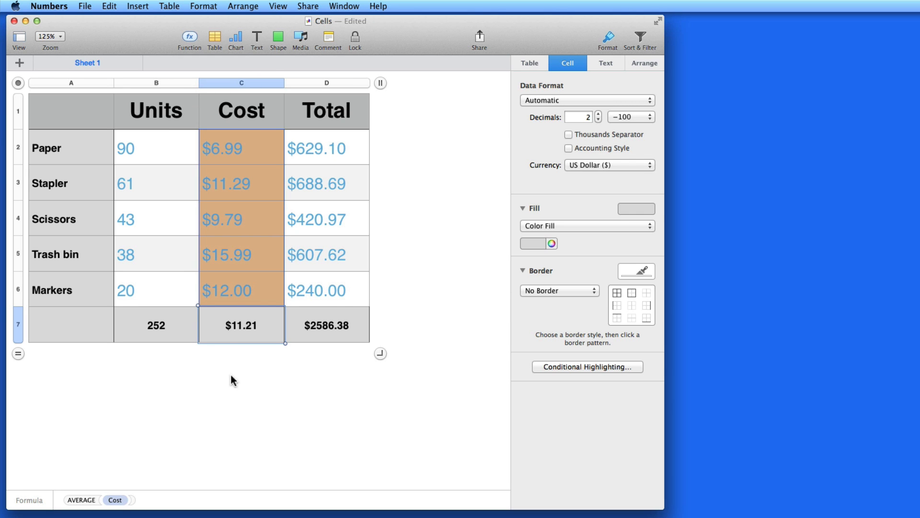
# Add a second footer row and average the Units column there (50.4)
pyautogui.rightClick(18, 324)
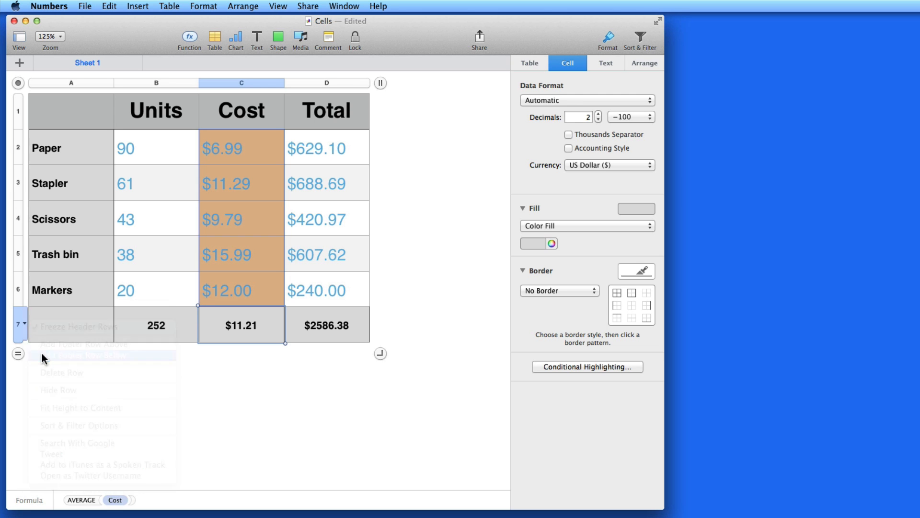
pyautogui.click(81, 354)
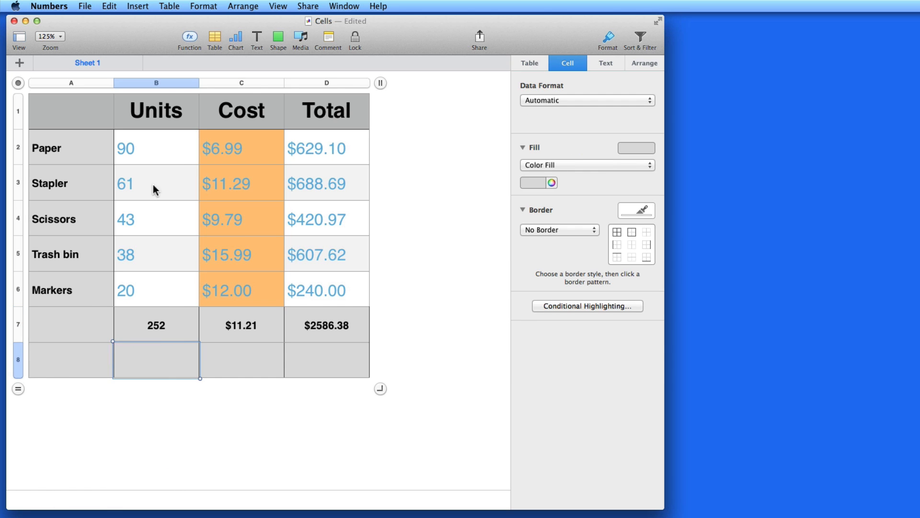
pyautogui.click(189, 36)
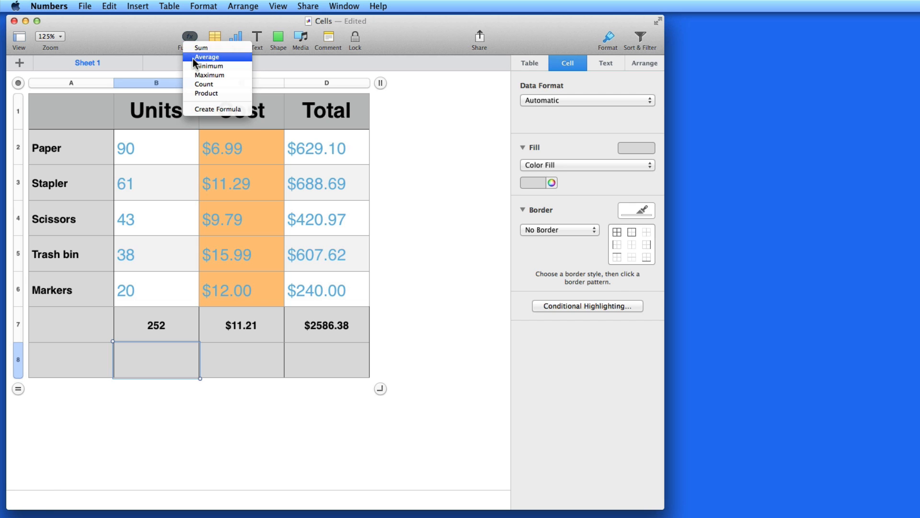
pyautogui.click(206, 56)
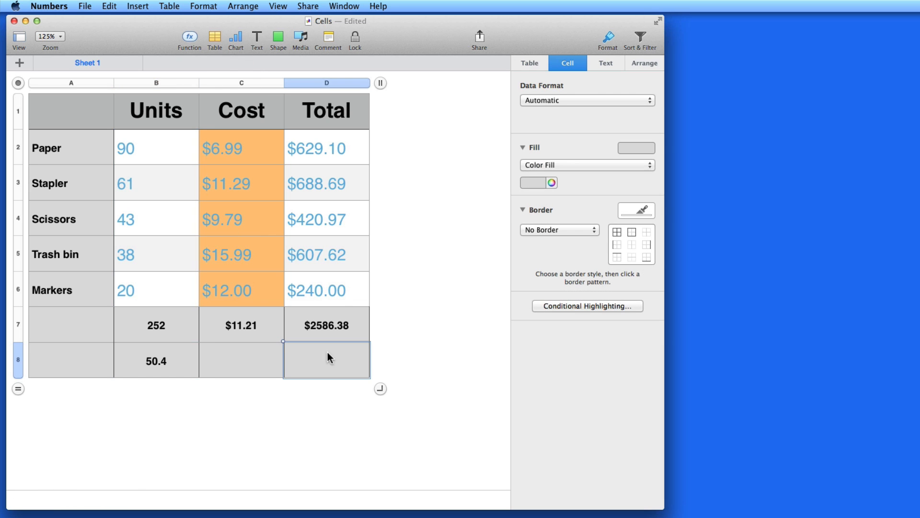
# Average the Total column ($517.28) in the new row and cut the first Cost average
pyautogui.click(189, 37)
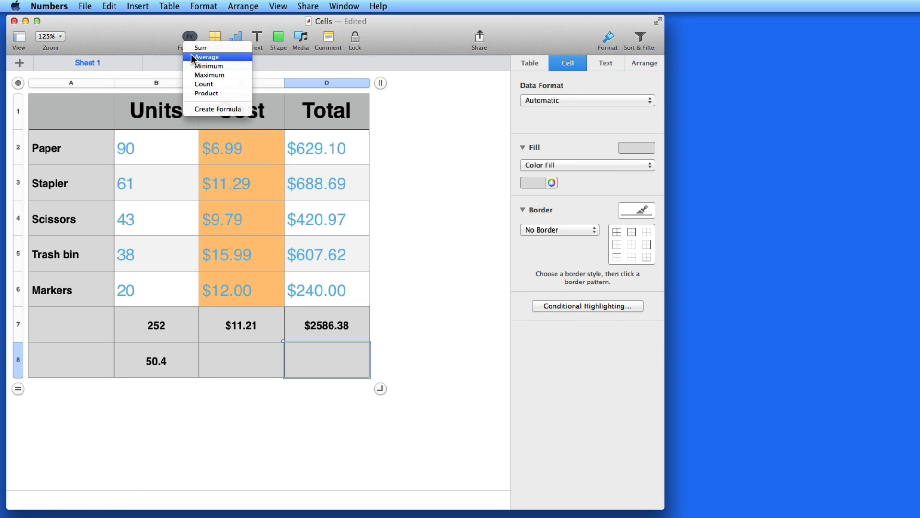
pyautogui.click(207, 56)
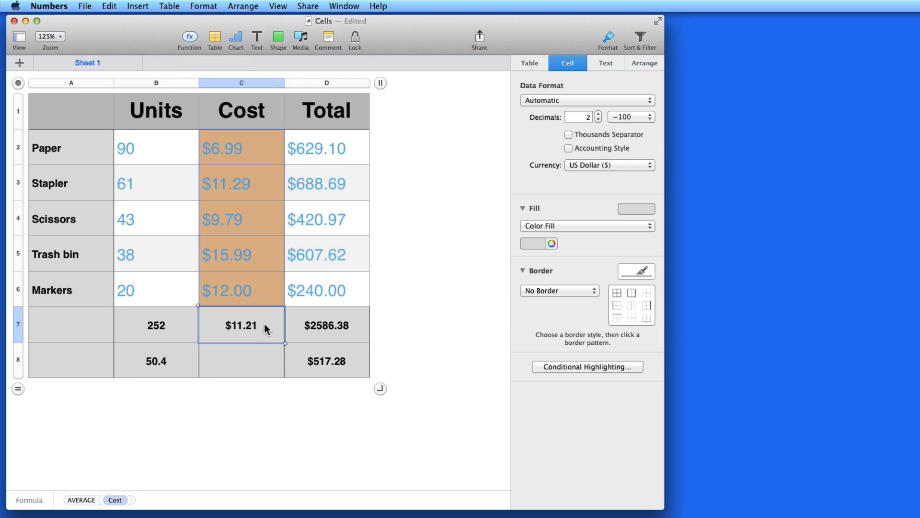
pyautogui.press('cmd+c')
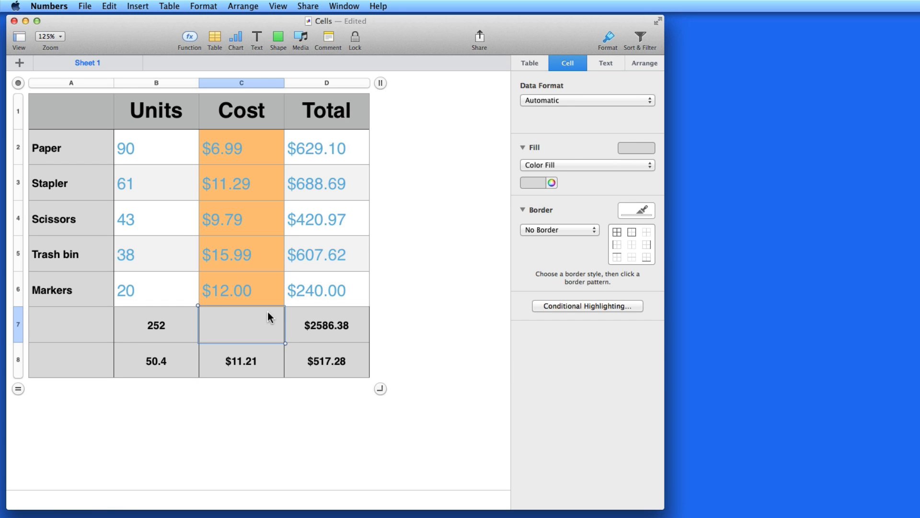
pyautogui.moveTo(177, 389)
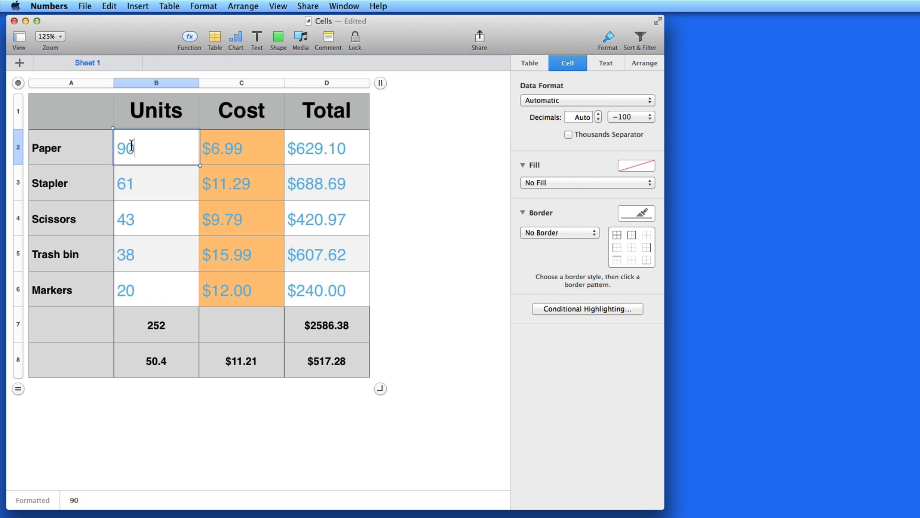
# Enter 4 as the Paper row's Units value, replacing 90
pyautogui.write('4')
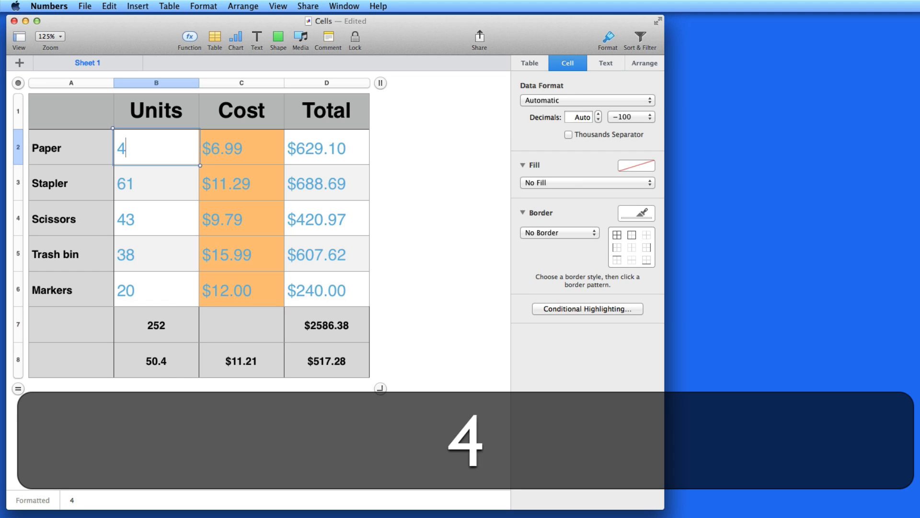